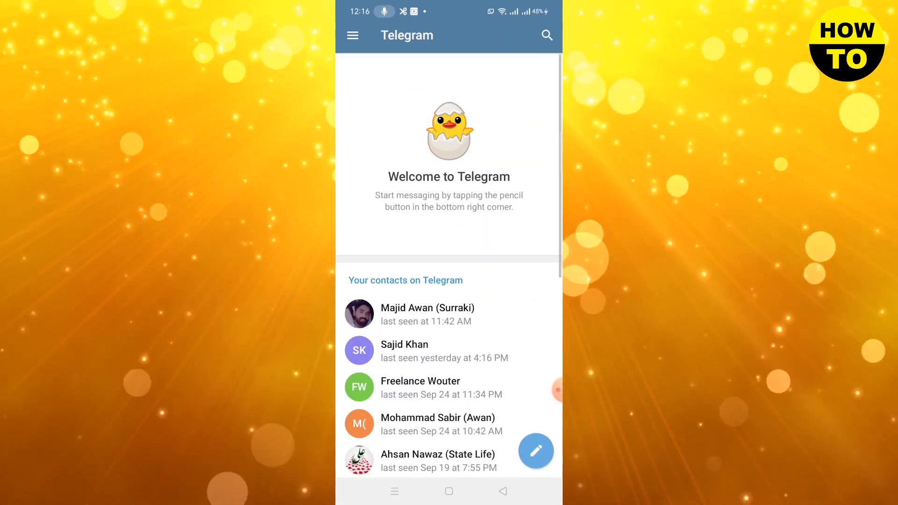
Step: Search Telegram for 'nicegram' to list the Nicegram channel and Nicegram Bot
{"action": "left_click", "coordinate": [546, 36]}
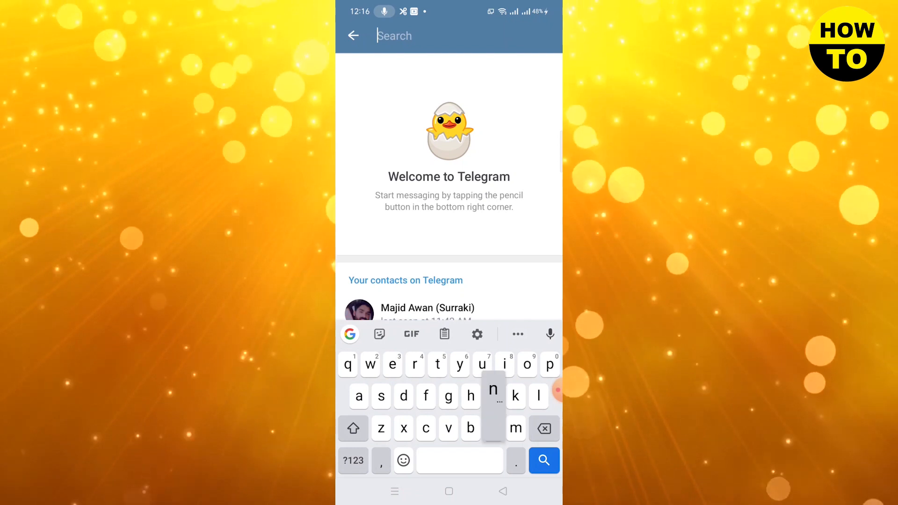
{"action": "type", "text": "nicegram"}
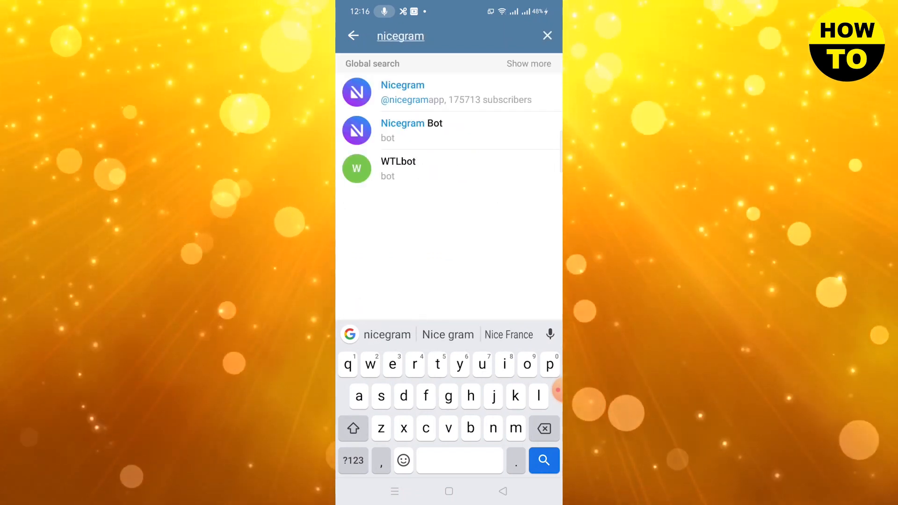
Step: Enter the Nicegram Bot chat from the search results
{"action": "left_click", "coordinate": [430, 130]}
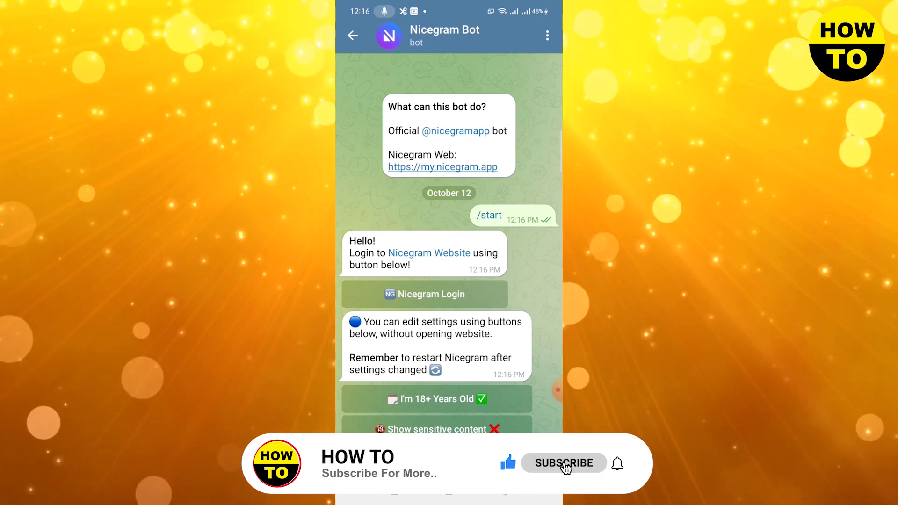
Step: Enable 'Show sensitive content' and acknowledge the Saved confirmation
{"action": "left_click", "coordinate": [440, 428]}
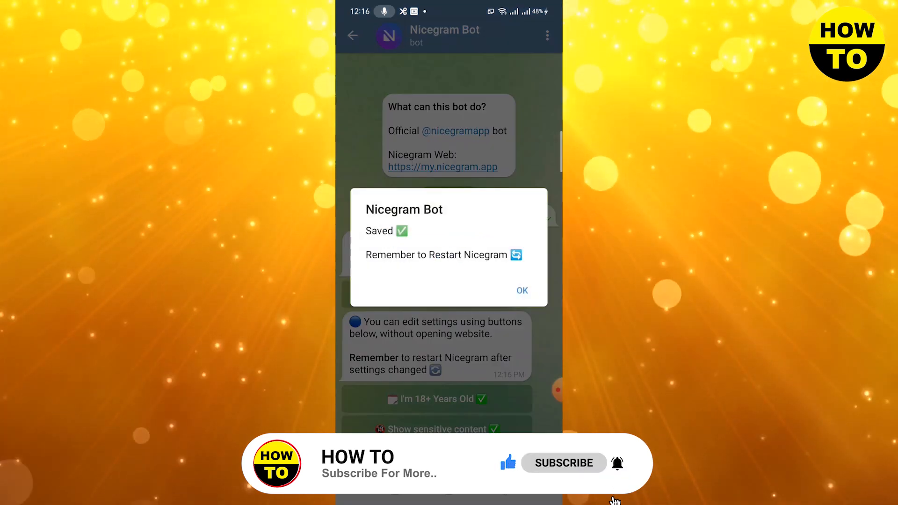
{"action": "left_click", "coordinate": [522, 290]}
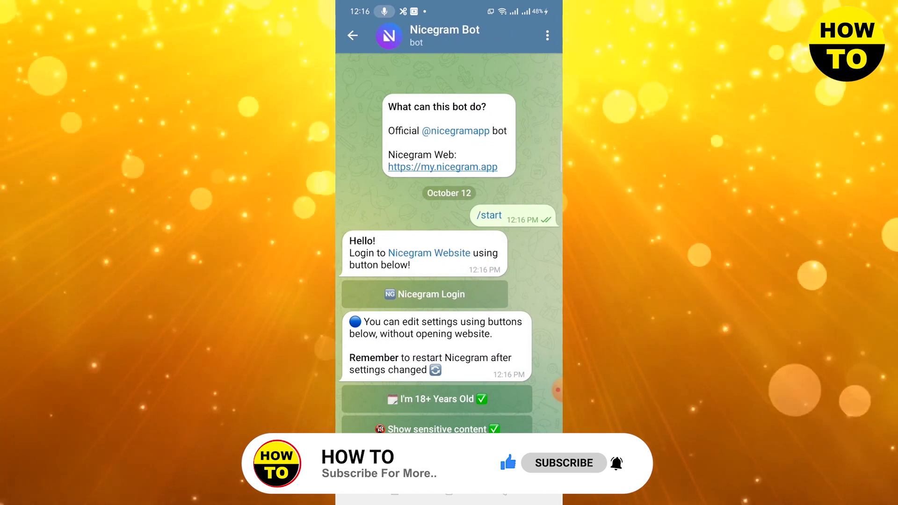